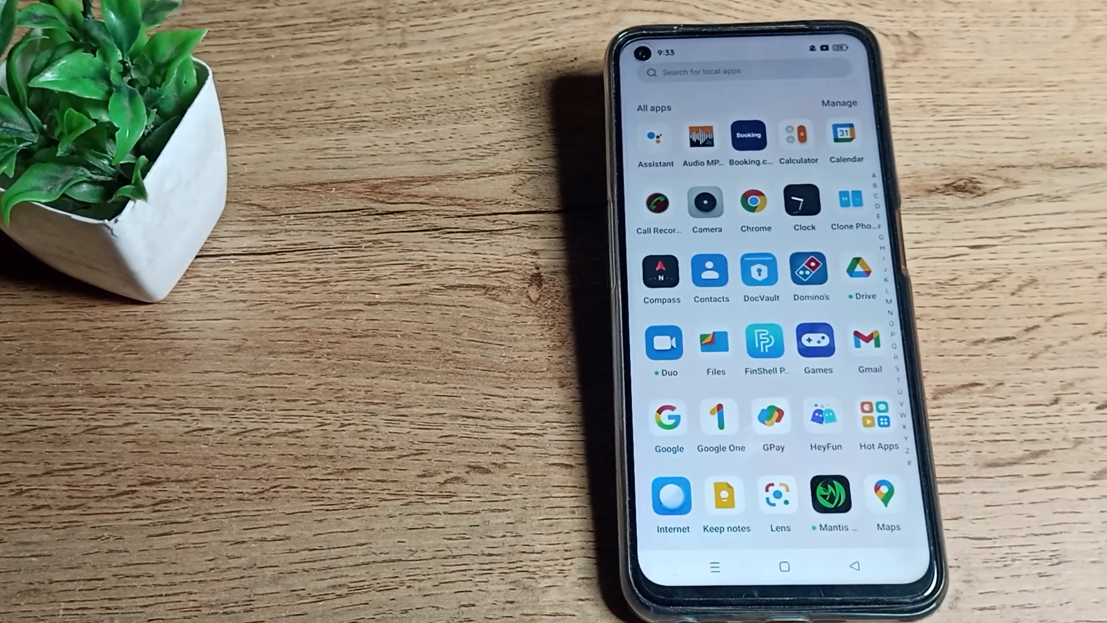
Leave the app drawer for the home screen and launch the Settings app
scroll("down", 3)
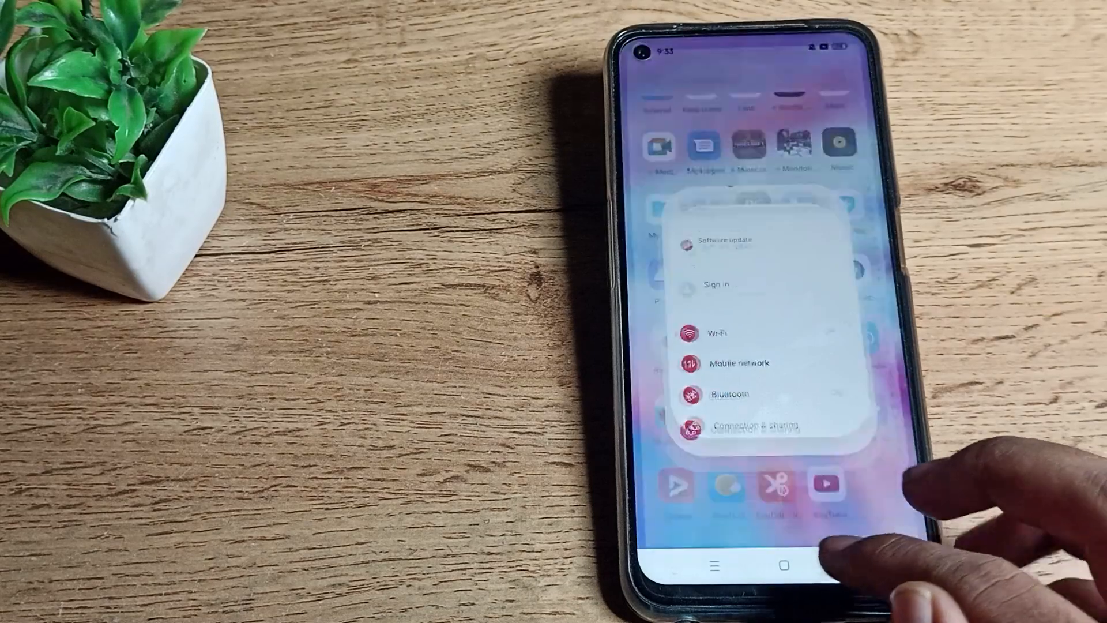
left_click(783, 565)
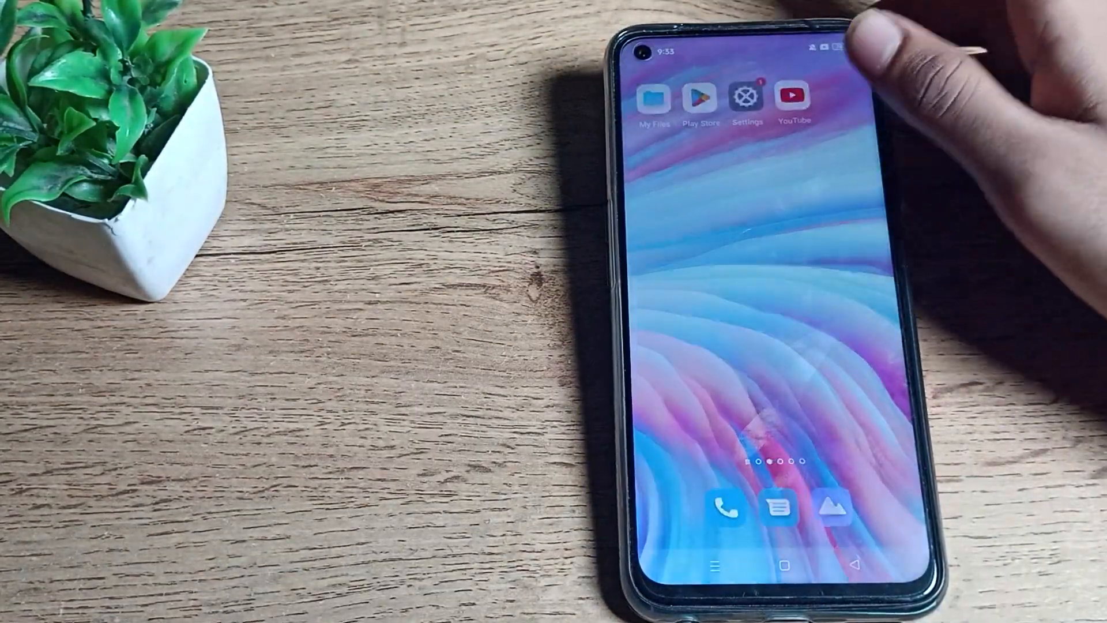
left_click(747, 97)
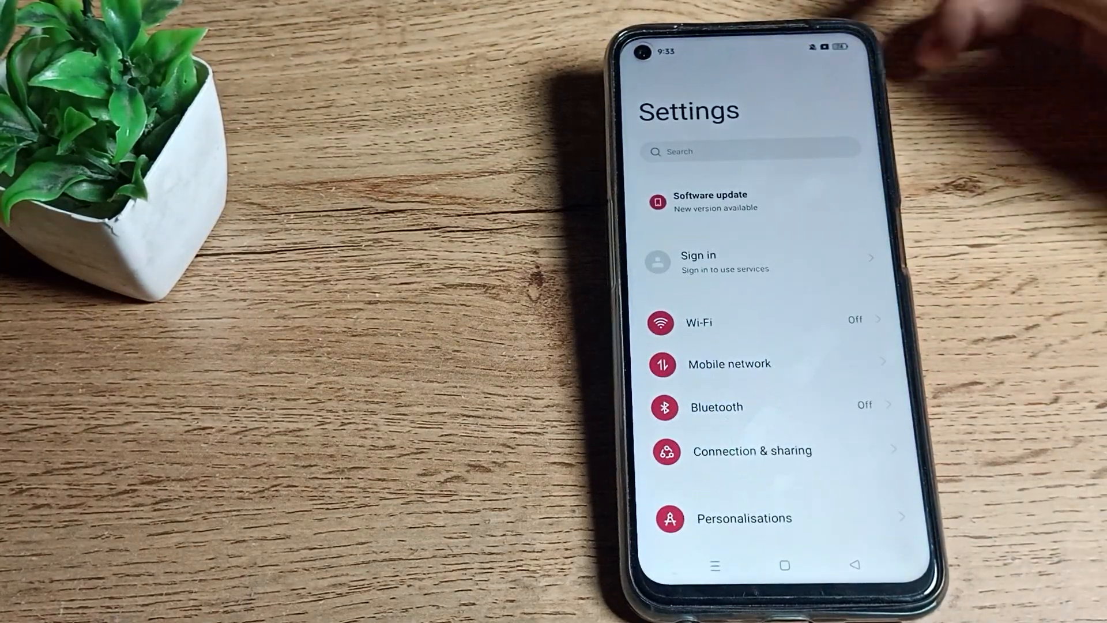
Scroll the Settings menu down to Sound & vibration and open it
scroll("down", 3)
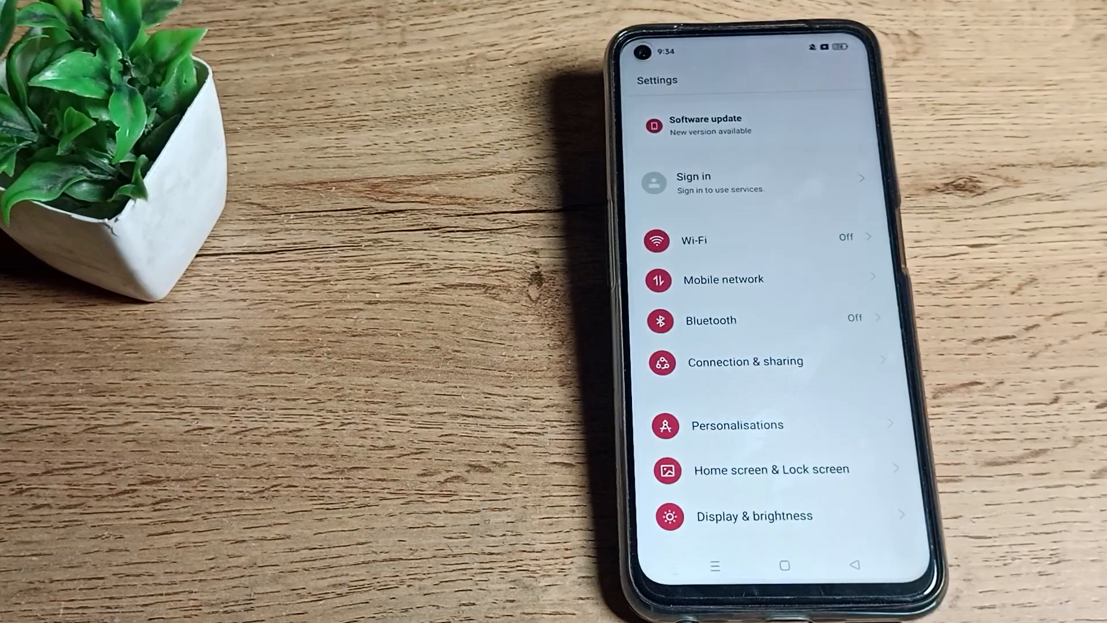
scroll("down", 3)
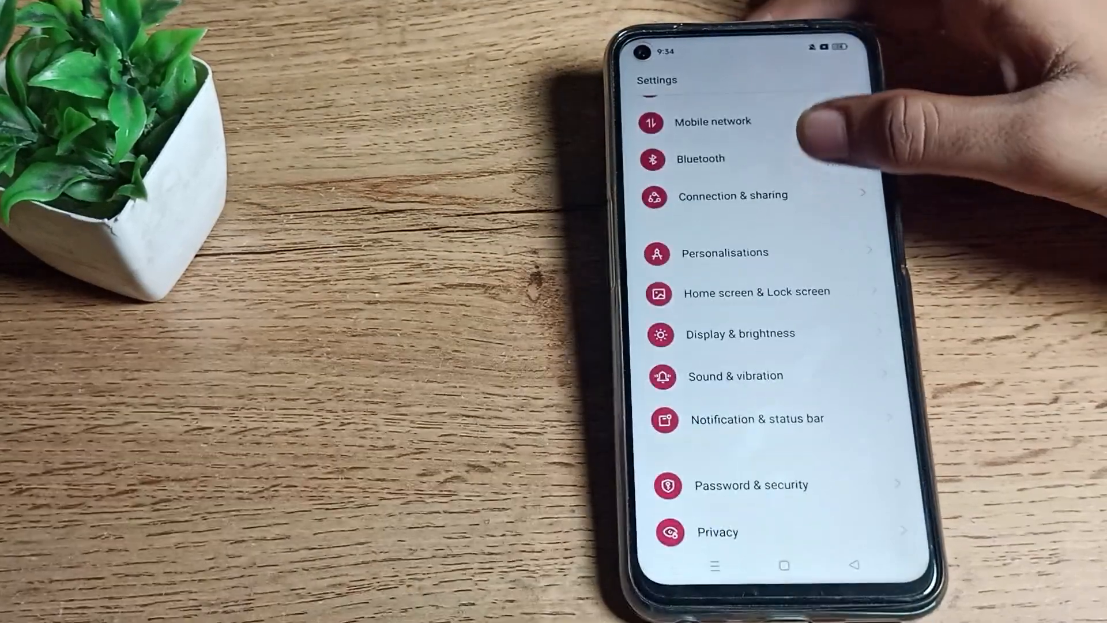
scroll("down", 3)
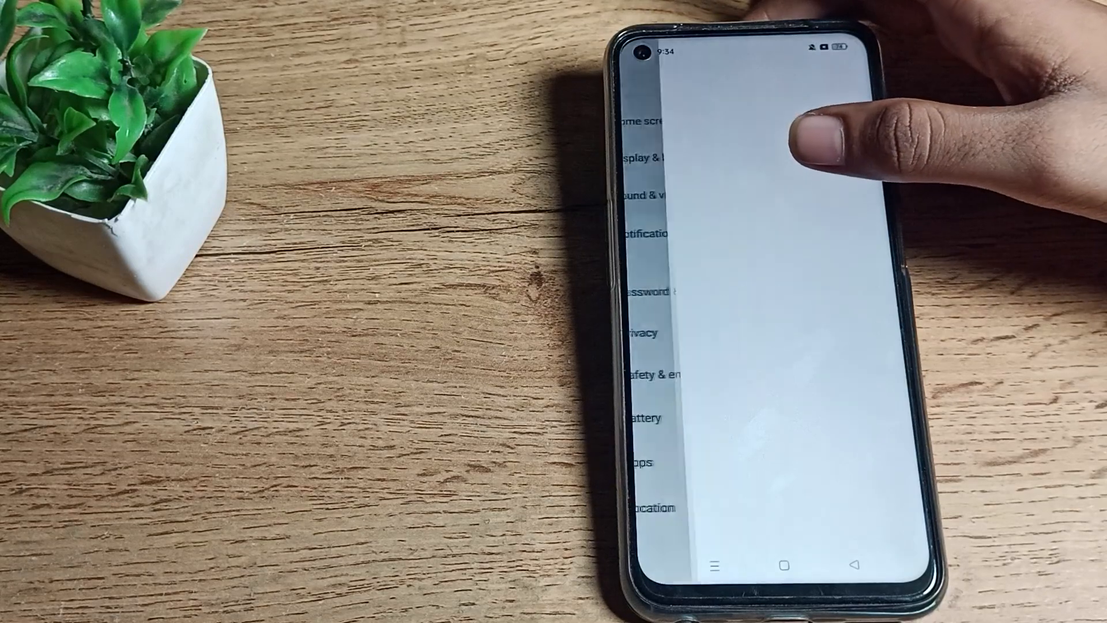
left_click(650, 191)
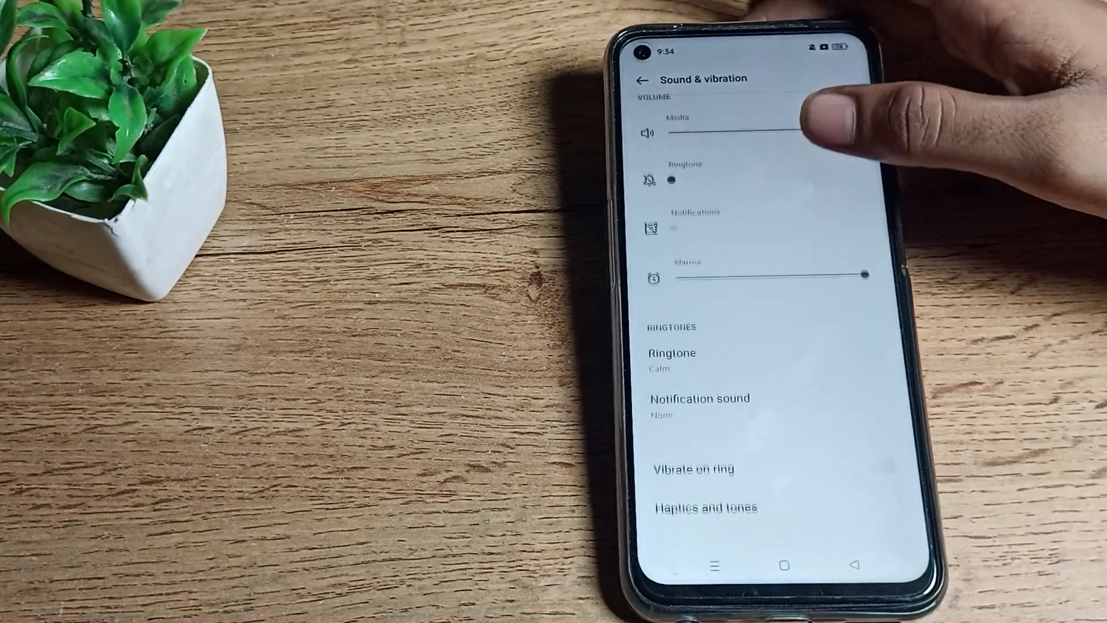
Open the Sound mode choices and switch the mode from Silent to Ringing
scroll("down", 3)
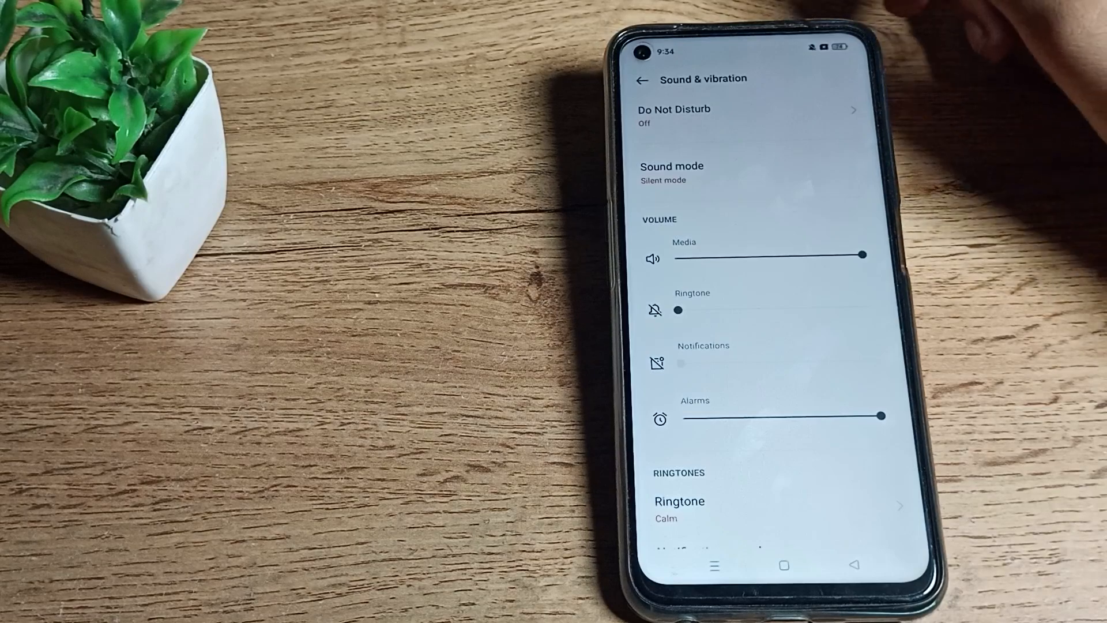
left_click(671, 173)
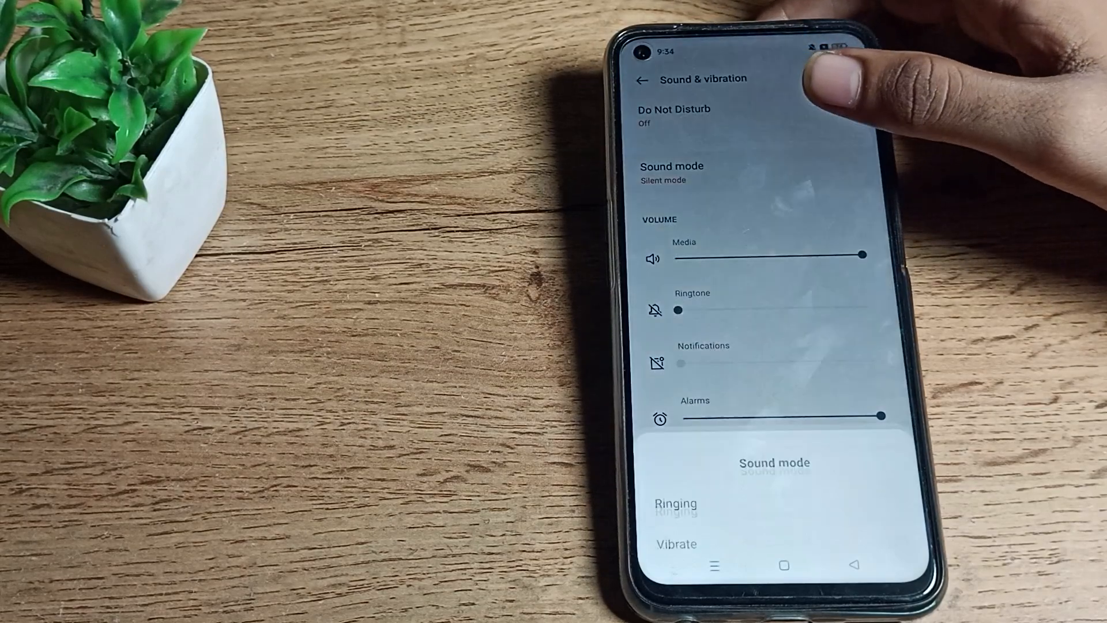
left_click(671, 172)
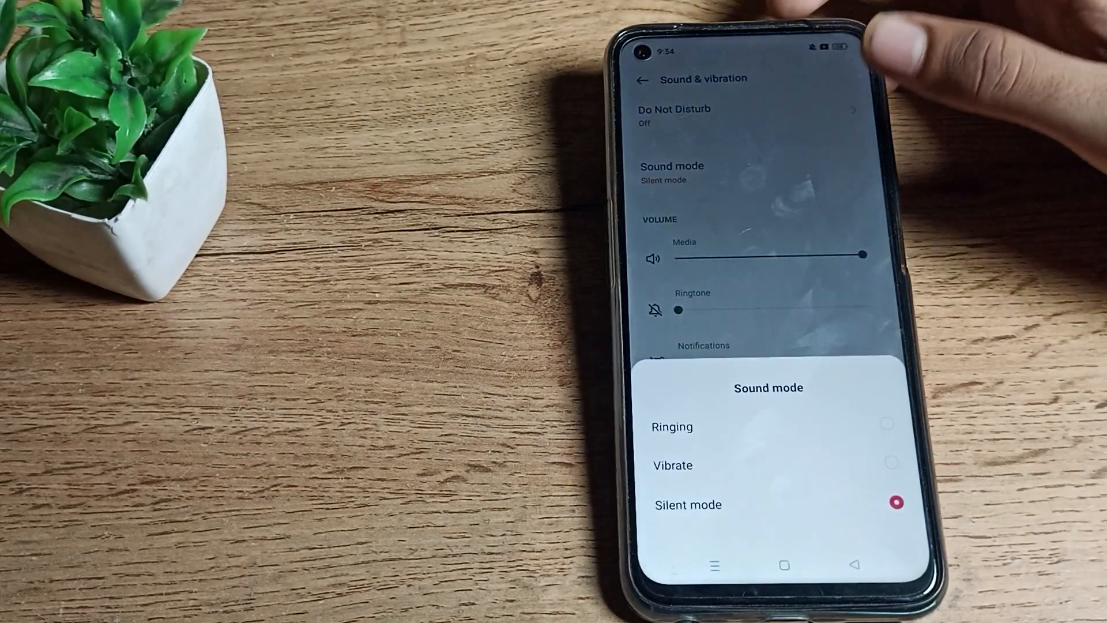
left_click(671, 427)
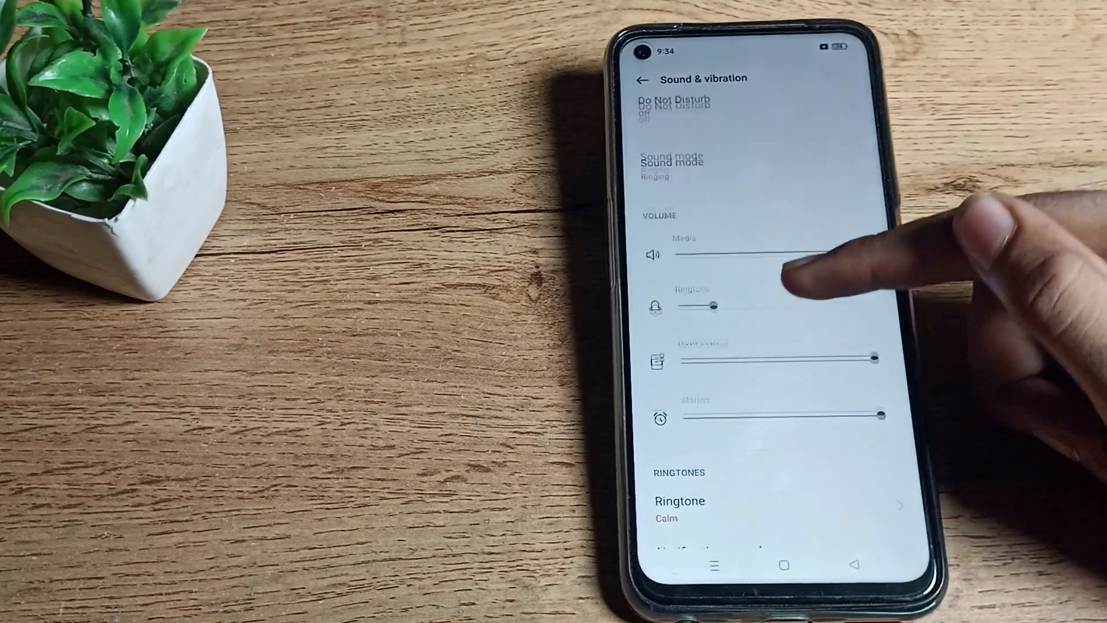
Drag the Ringtone volume slider right to about half volume
left_click_drag(692, 254, 865, 255)
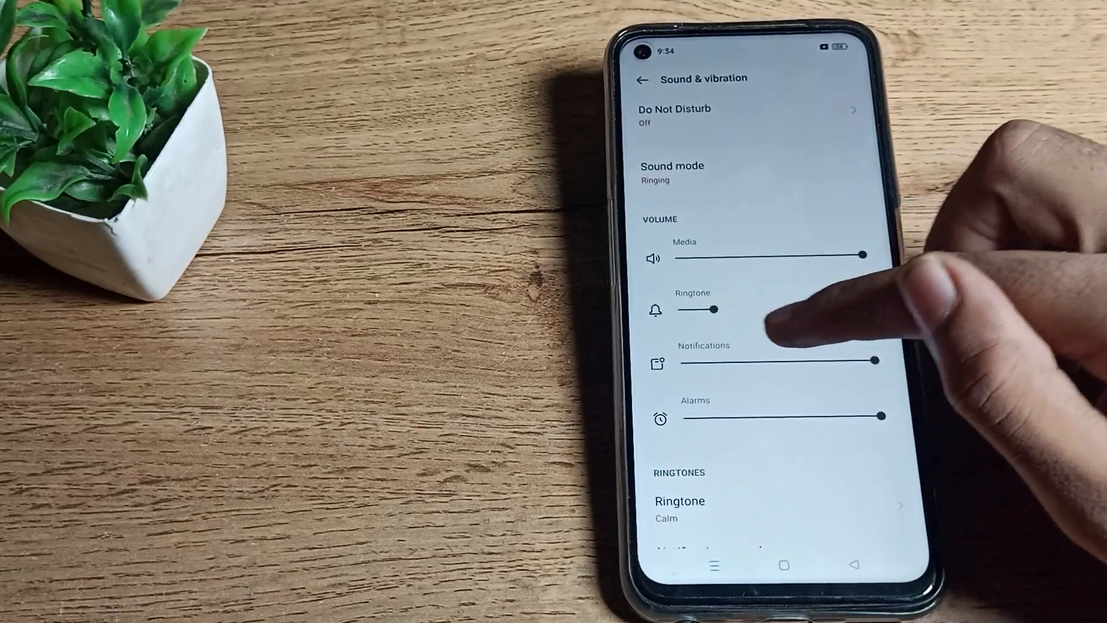
left_click_drag(717, 309, 754, 309)
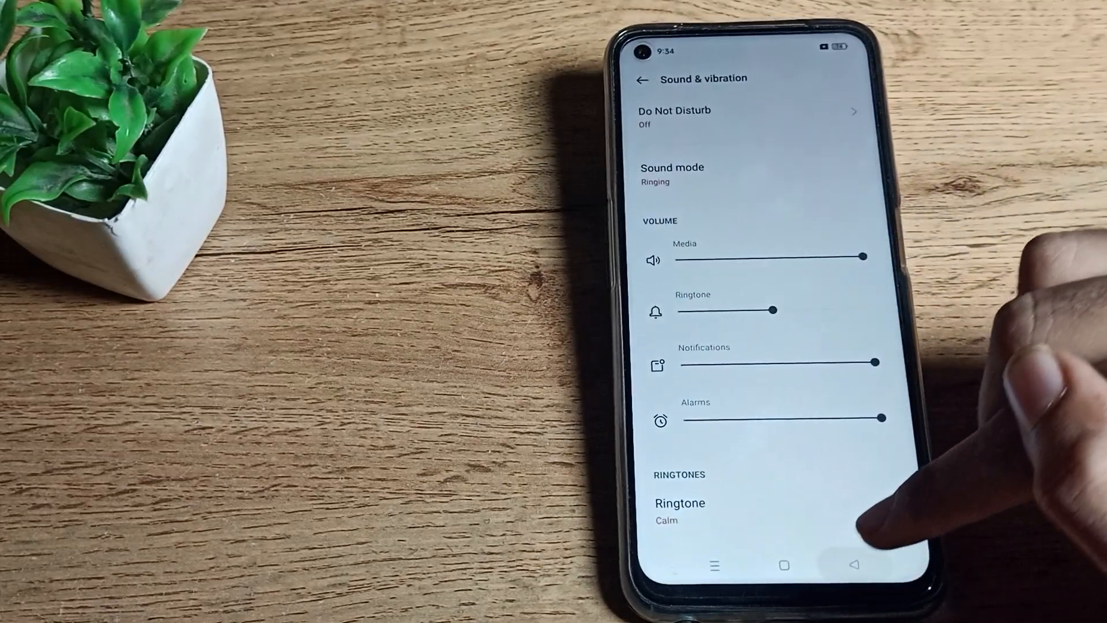